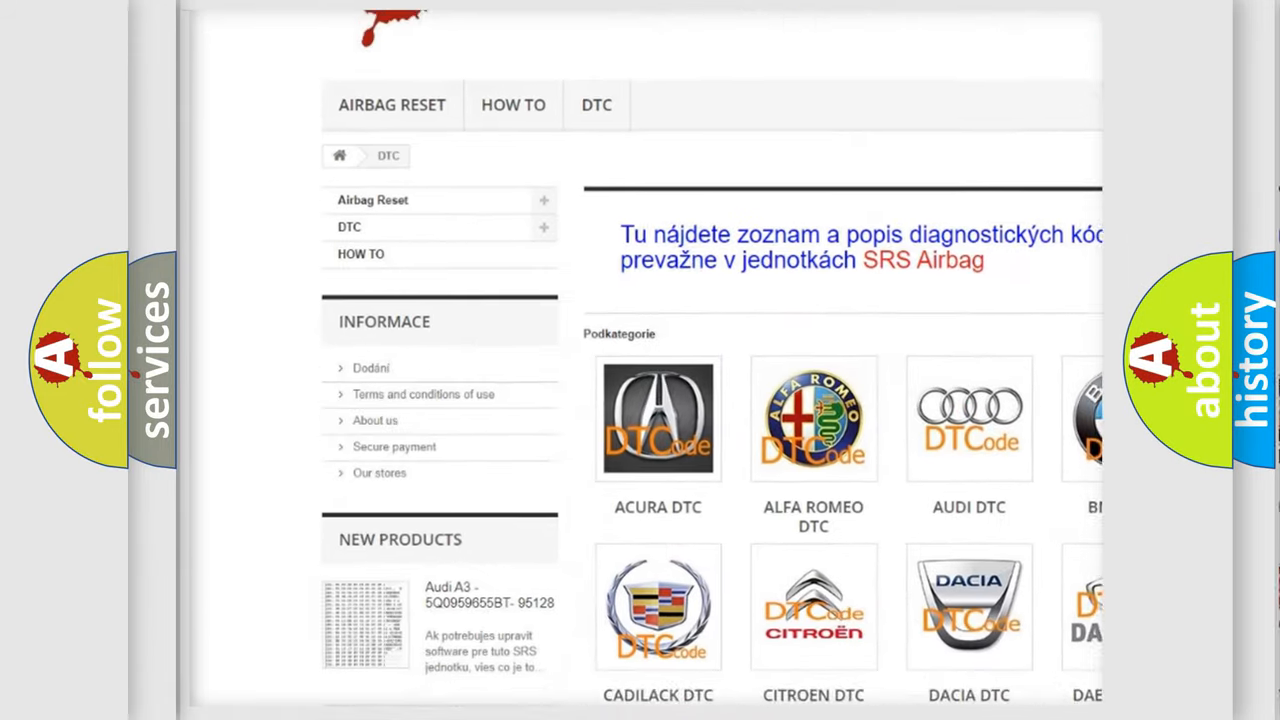
Open the Audi DTC page listing code subcategories such as _00003 and B100001
scroll("down", 3)
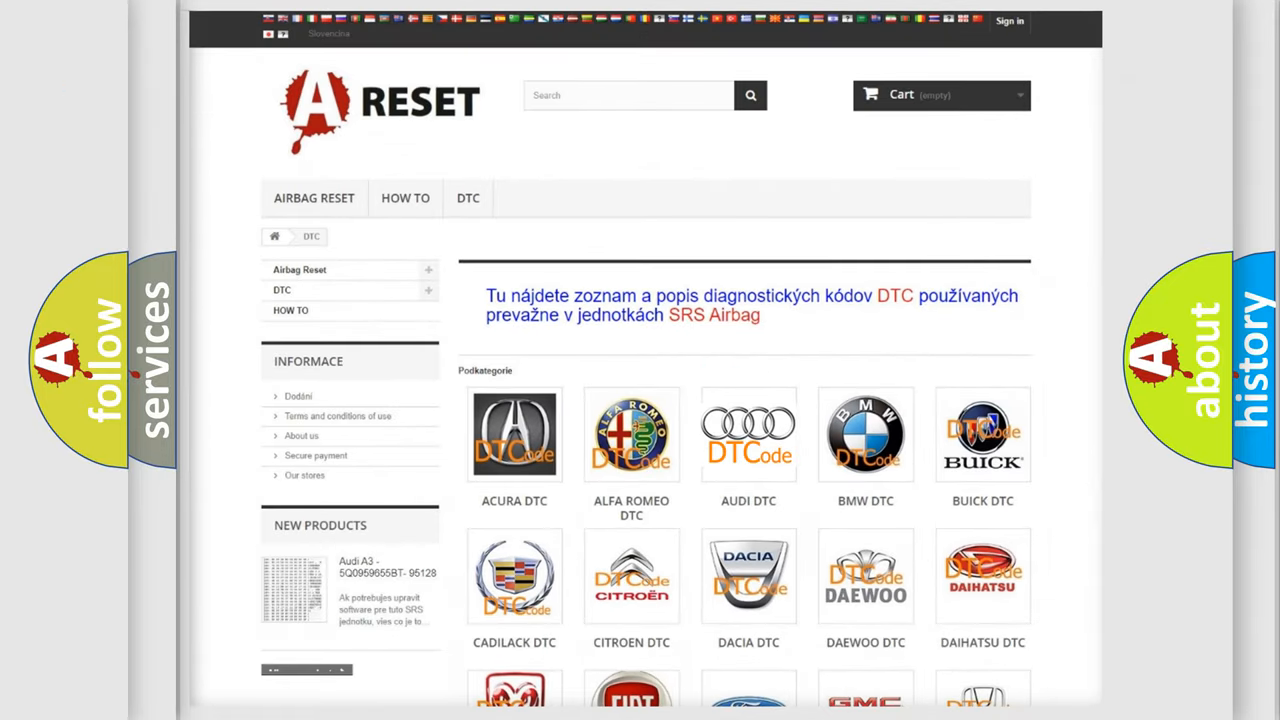
left_click(748, 434)
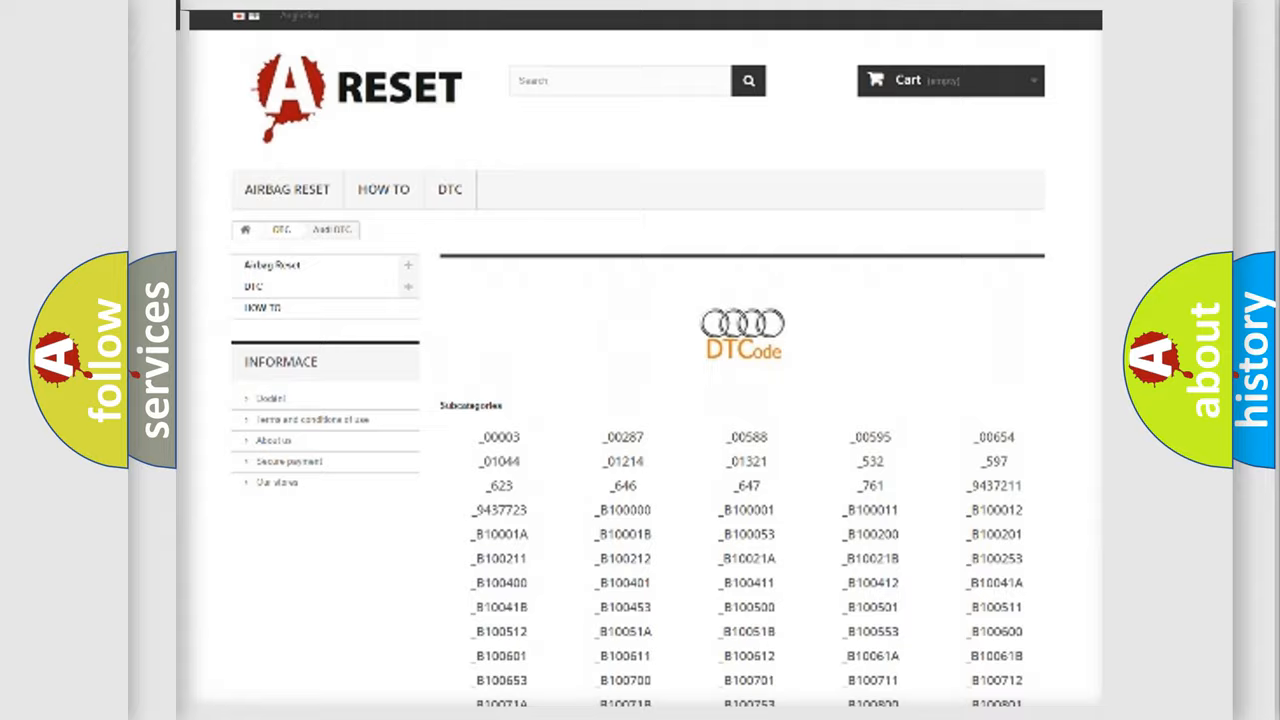
scroll("up", 3)
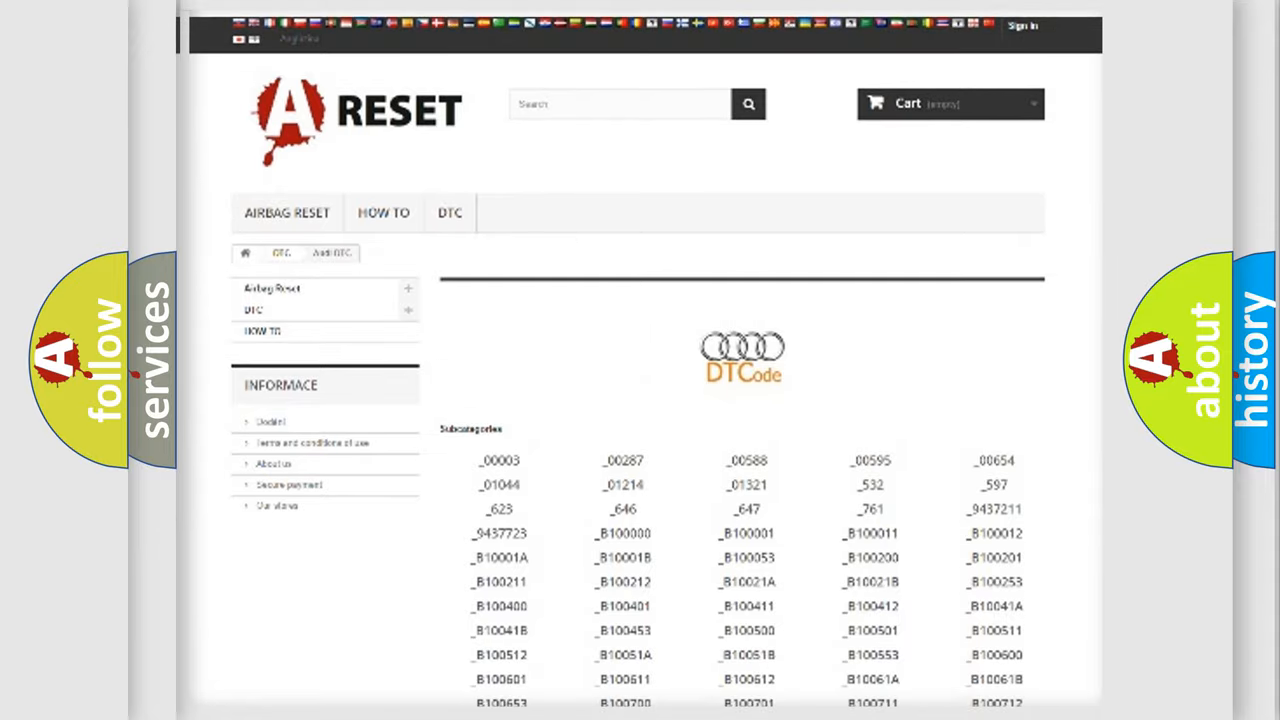